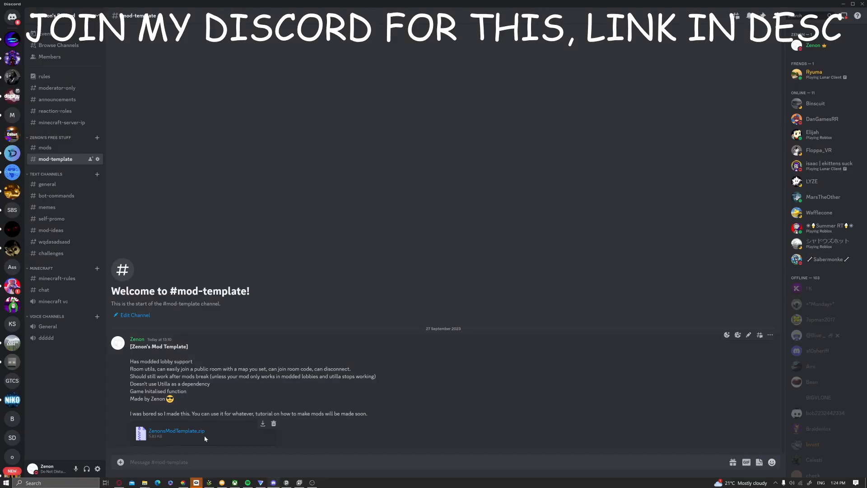
Download the ZenonsModTemplate.zip attachment, continuing past the download warning
left_click(263, 423)
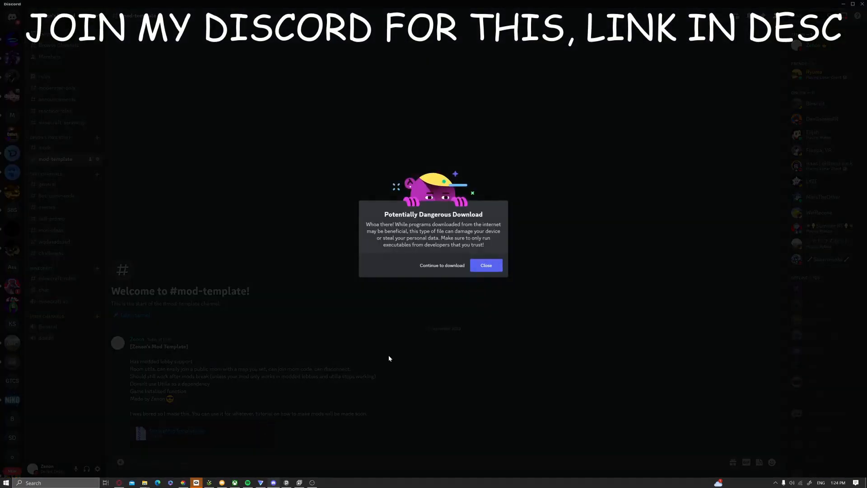
left_click(441, 265)
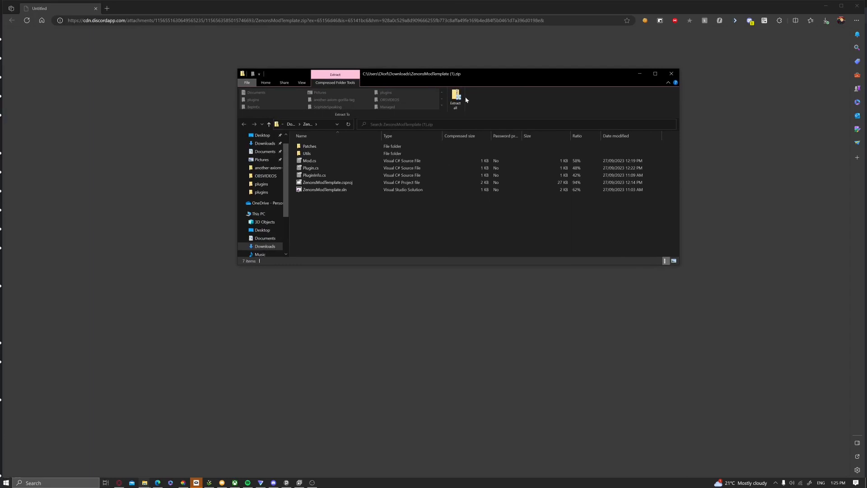
Extract all files from the template zip into their own Downloads folder
left_click(454, 99)
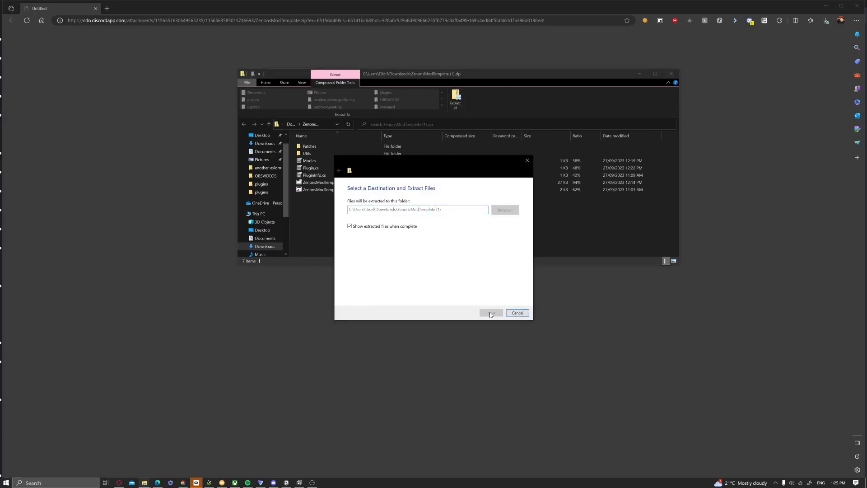
left_click(489, 313)
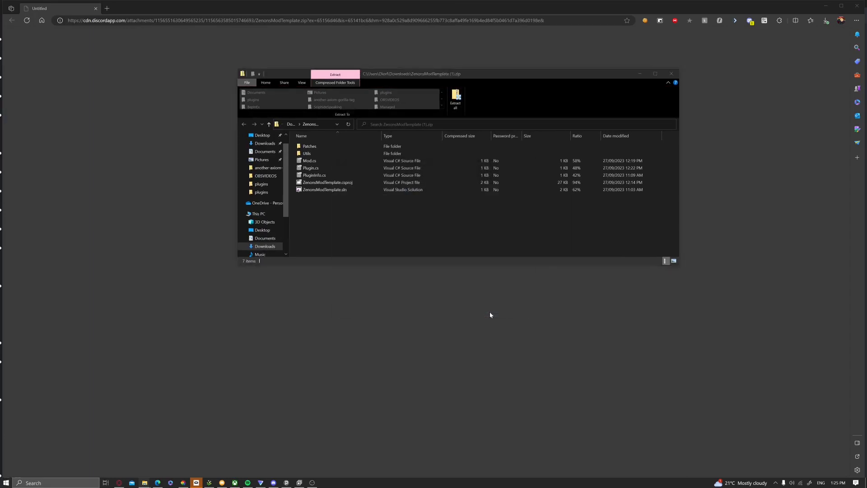
left_click(455, 102)
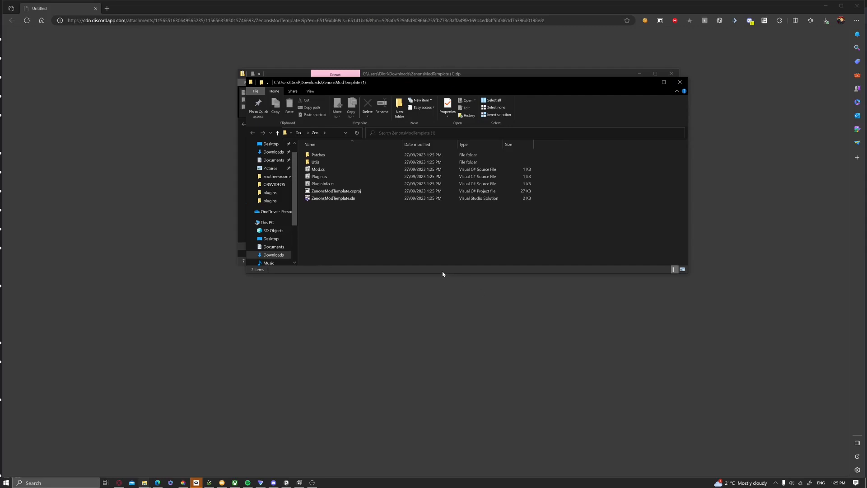
Search the system for 'repos', then open a new Explorer window on the C drive
left_click(33, 482)
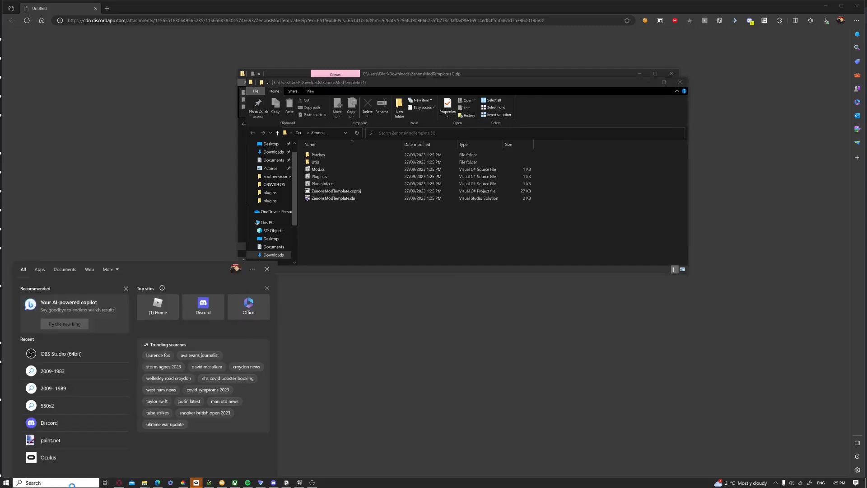
type("repos")
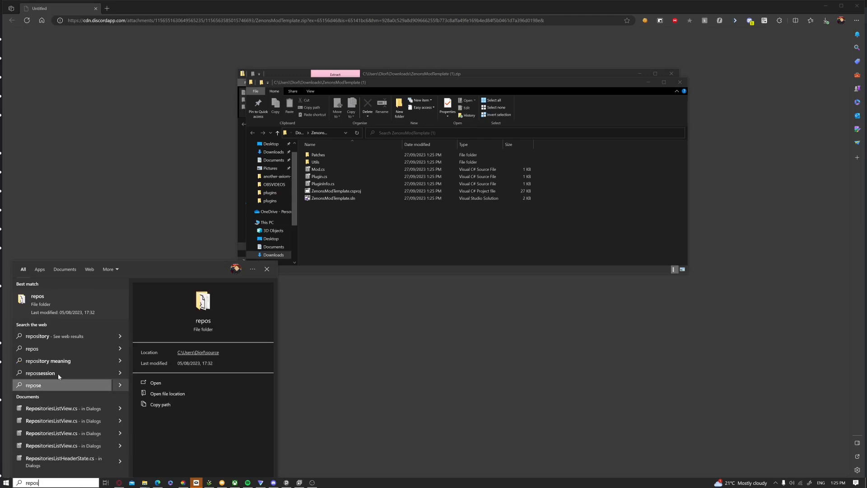
left_click(55, 308)
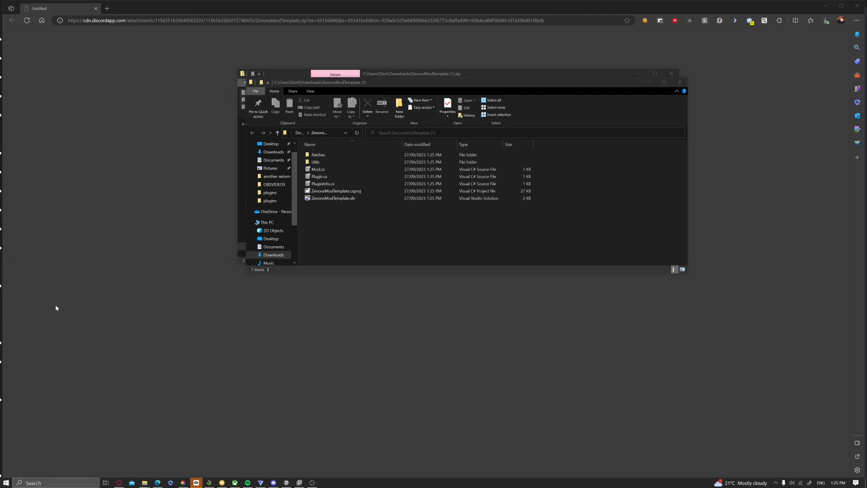
left_click(284, 247)
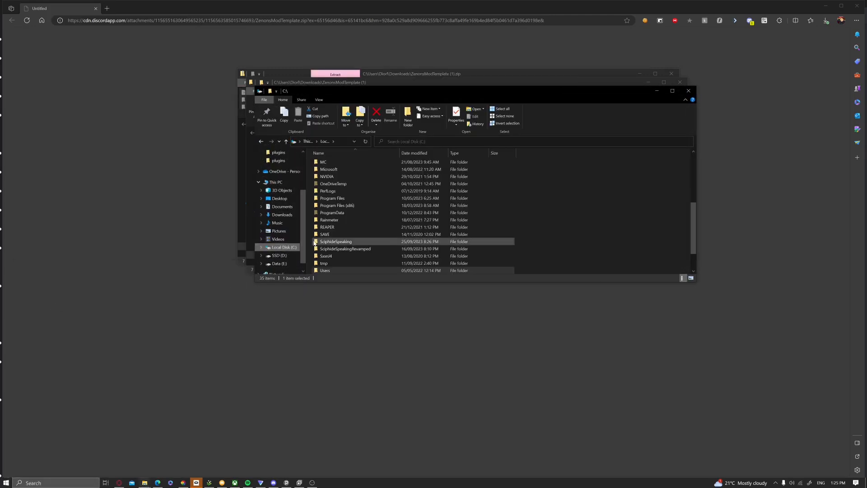
Browse through Users into the home folder and open its source folder
double_click(325, 270)
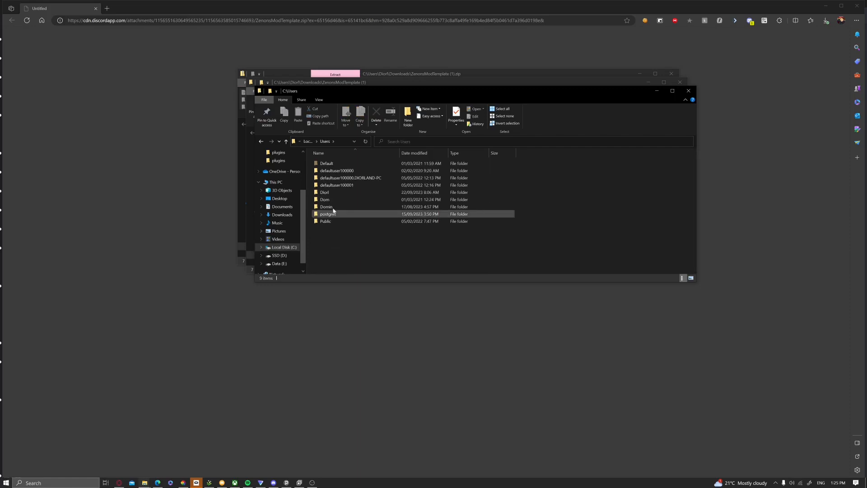
double_click(325, 191)
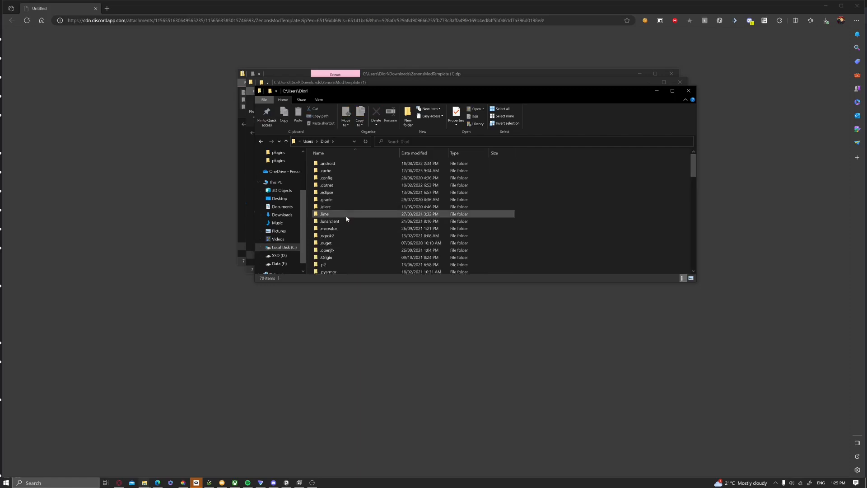
scroll("down", 3)
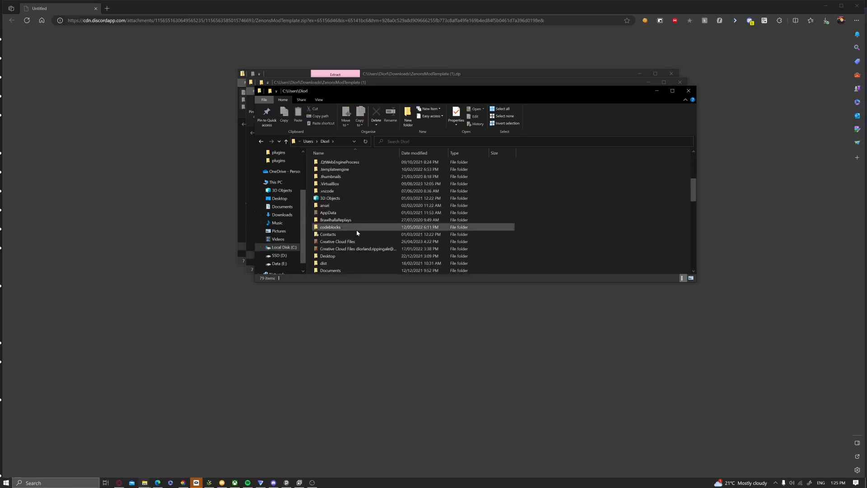
scroll("down", 3)
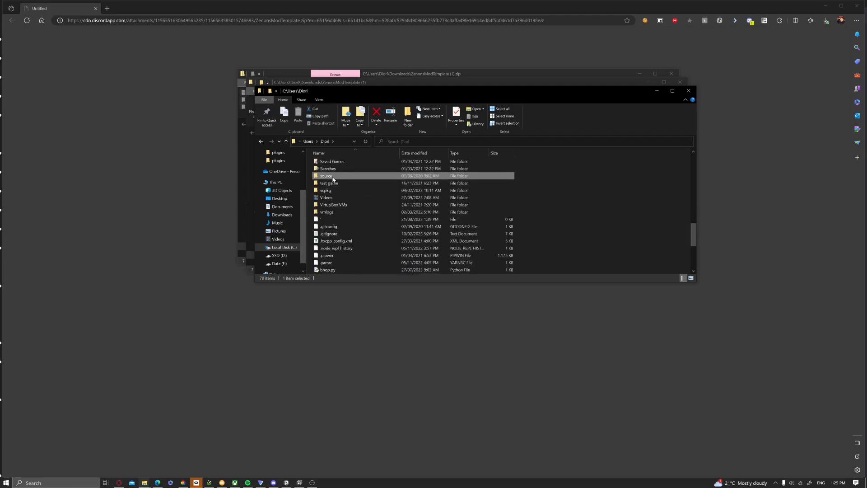
mouse_move(338, 178)
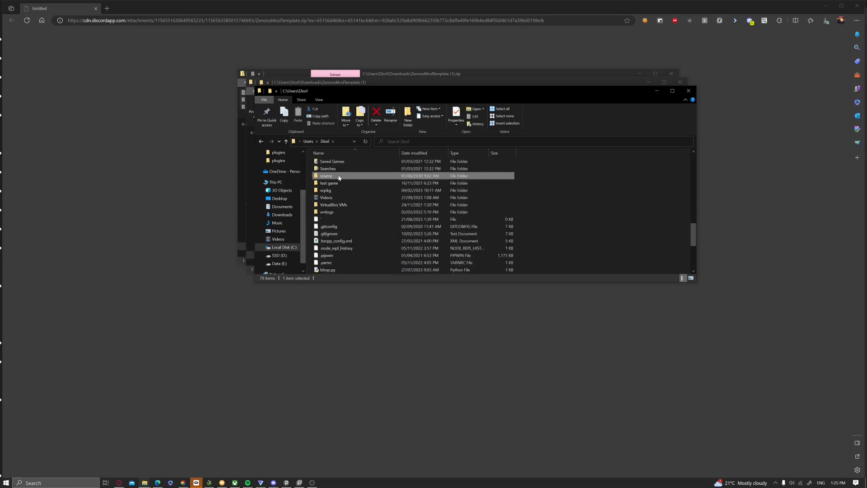
double_click(326, 176)
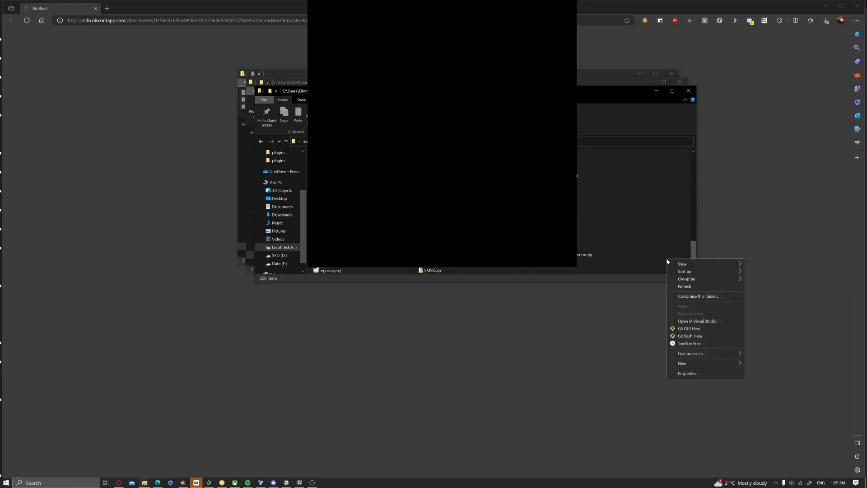
Create a new folder named YoutubeModTutorial inside repos from the context menu
left_click(653, 232)
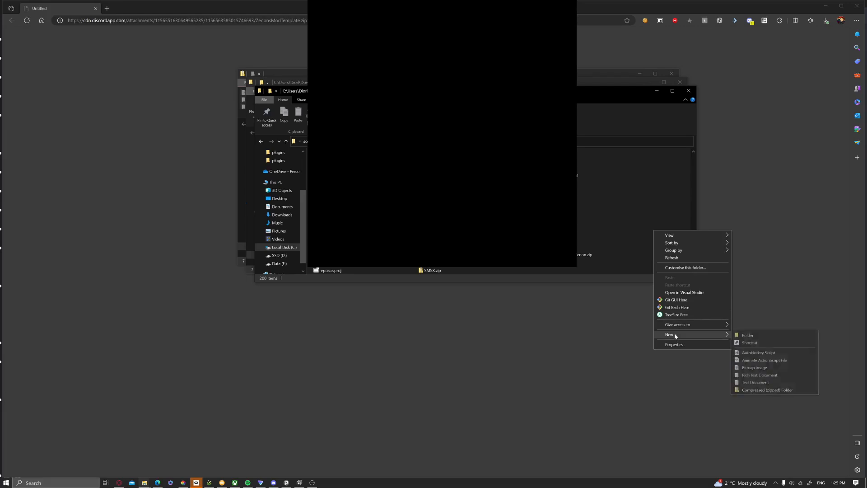
left_click(748, 334)
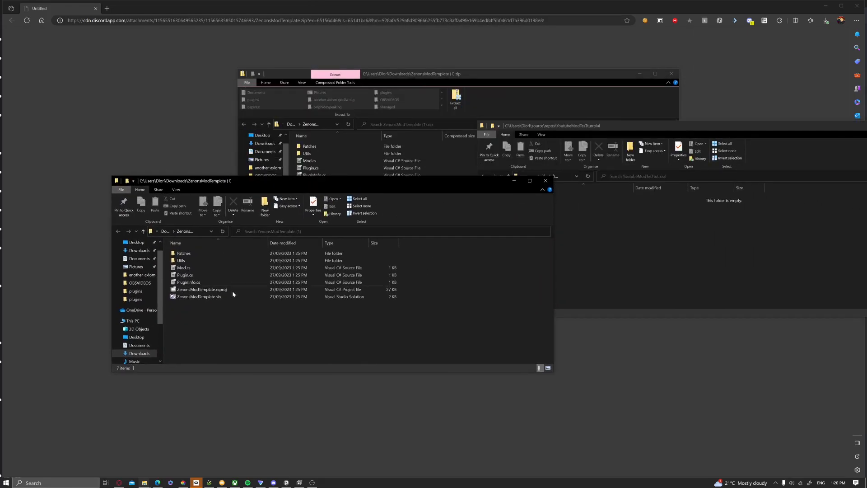
Move all extracted template files into YoutubeModTutorial and select ZenonsModTemplate.sln
key("ctrl+a")
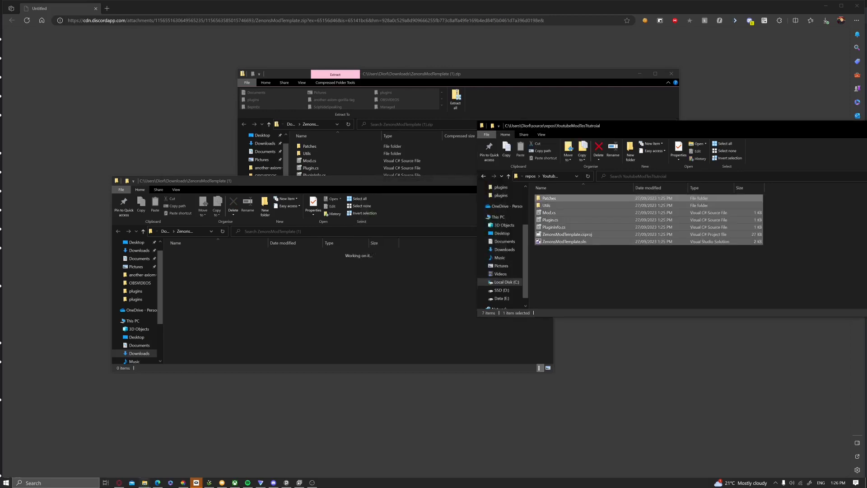
key("ctrl+a")
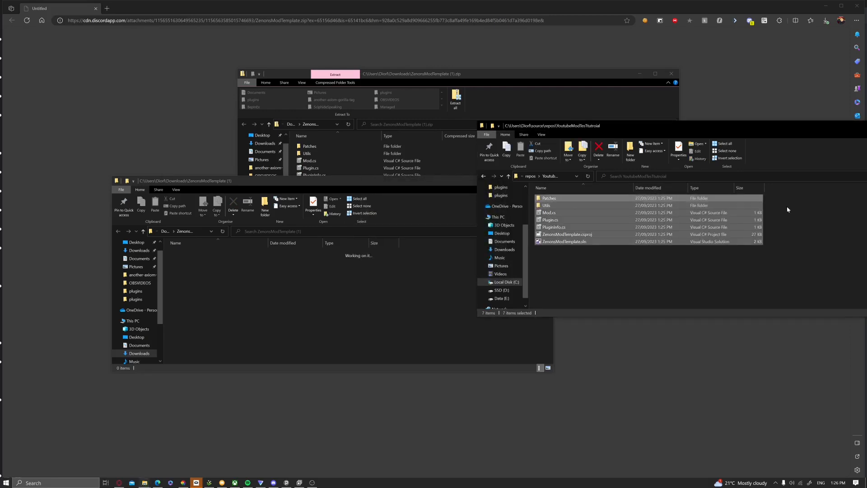
left_click(563, 242)
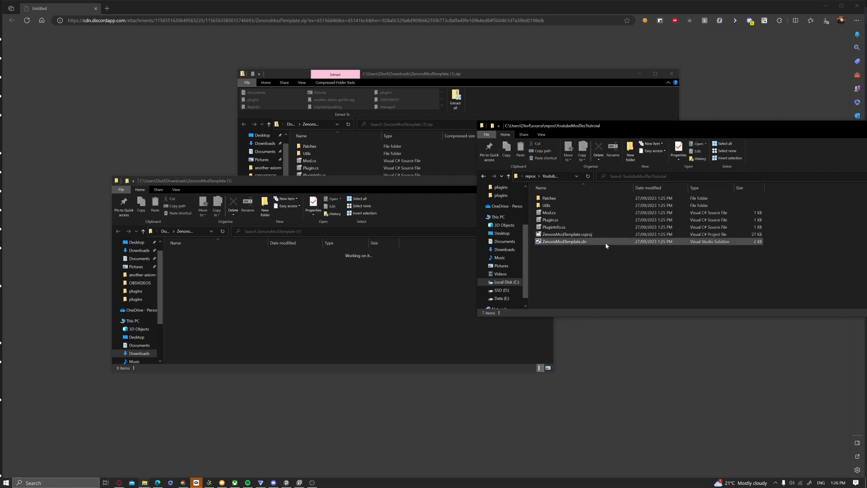
mouse_move(581, 243)
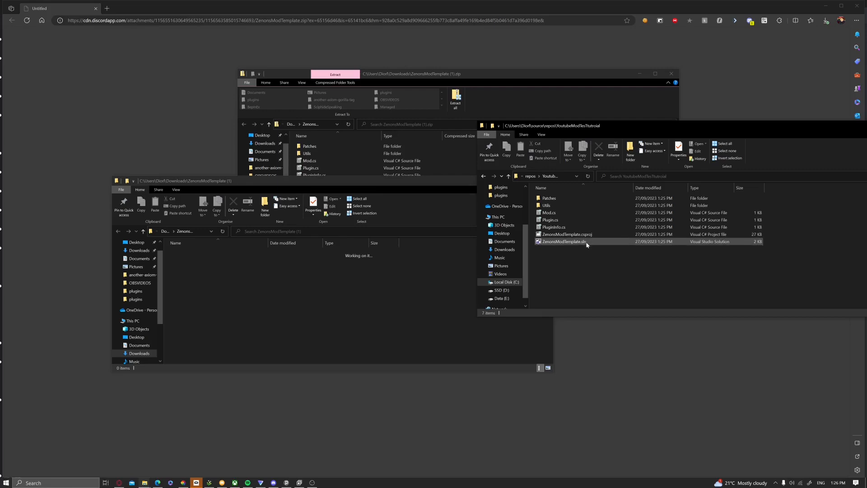
left_click(563, 233)
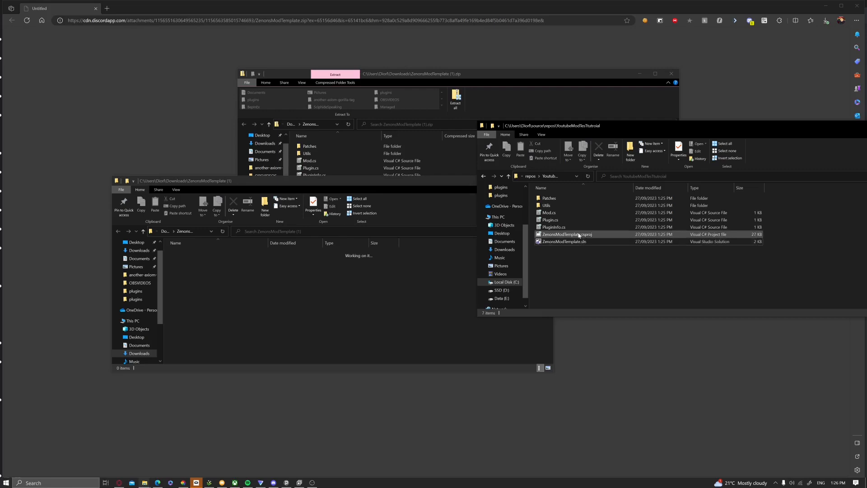
left_click(563, 241)
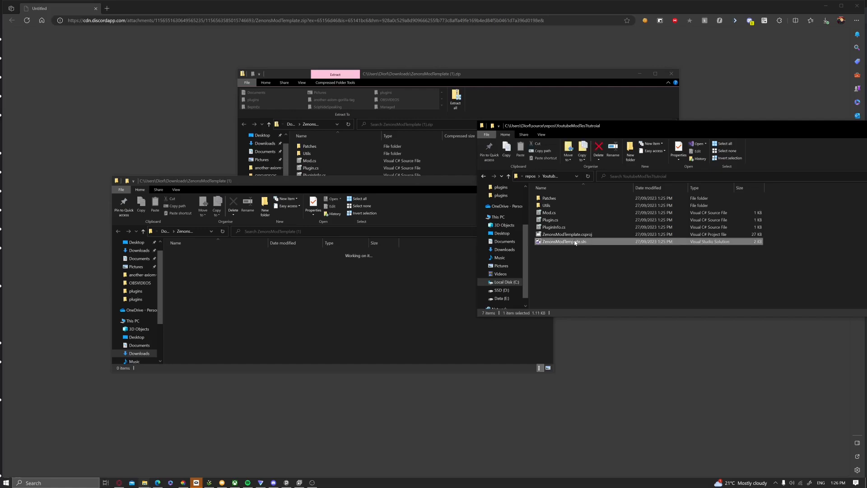
Open ZenonsModTemplate.sln in Visual Studio, accepting the untrusted-project warning
double_click(558, 242)
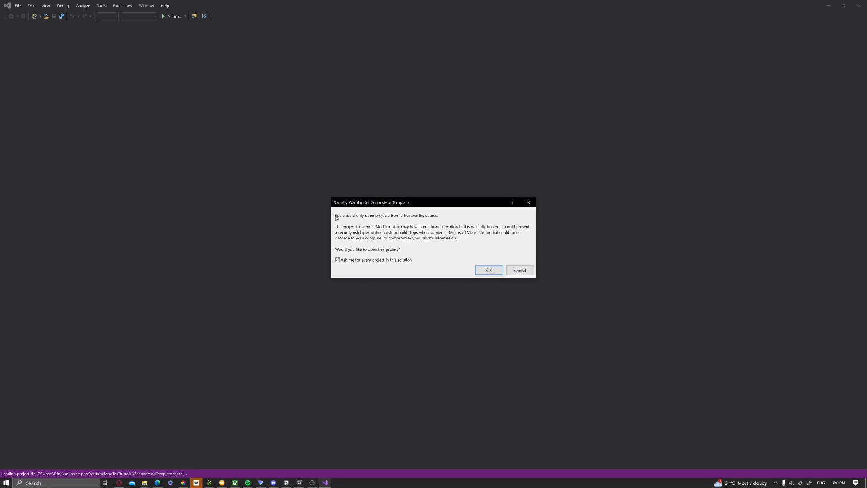
mouse_move(420, 220)
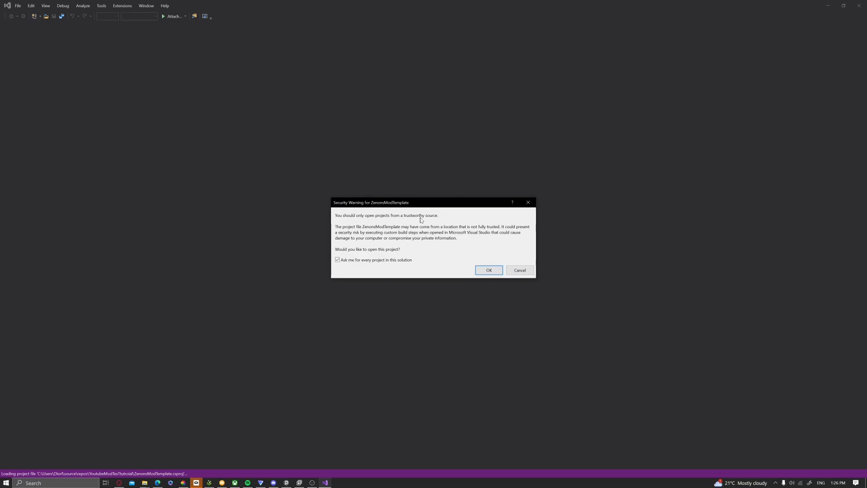
mouse_move(481, 263)
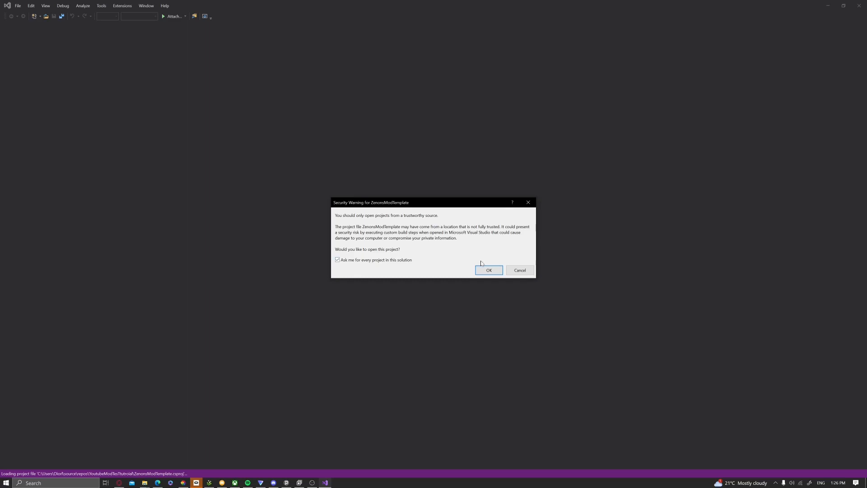
left_click(488, 270)
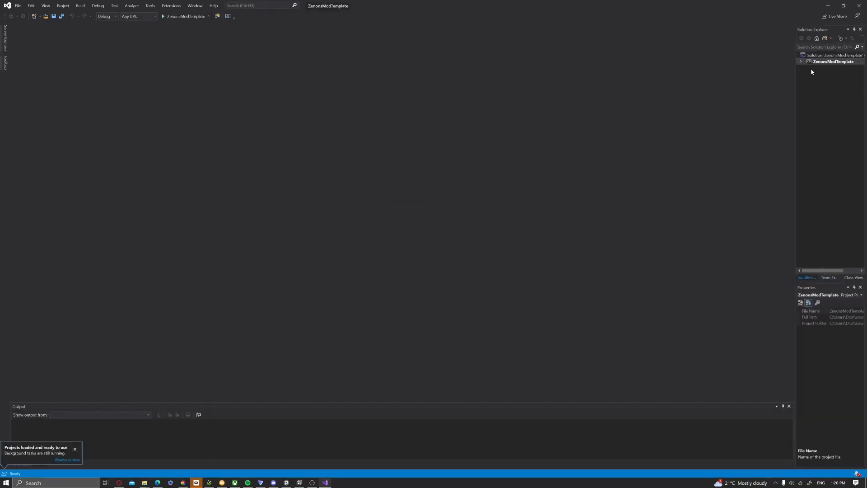
Expand the project in Solution Explorer and open its project file
left_click(801, 62)
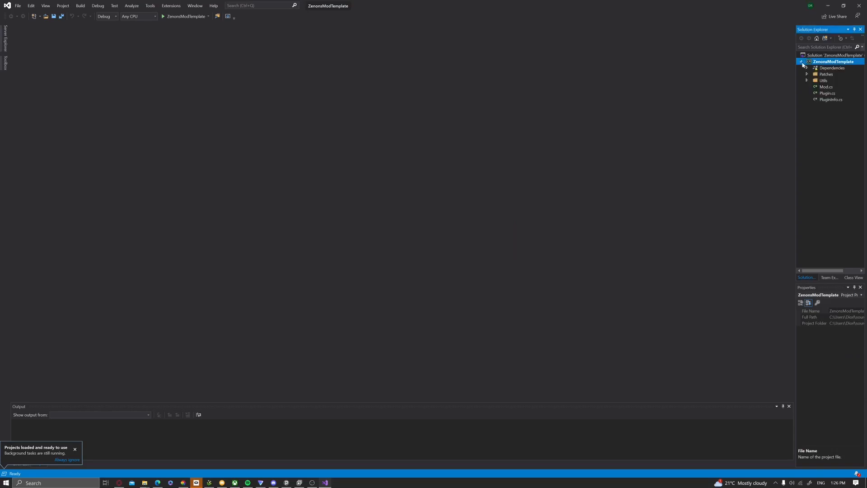
left_click(802, 62)
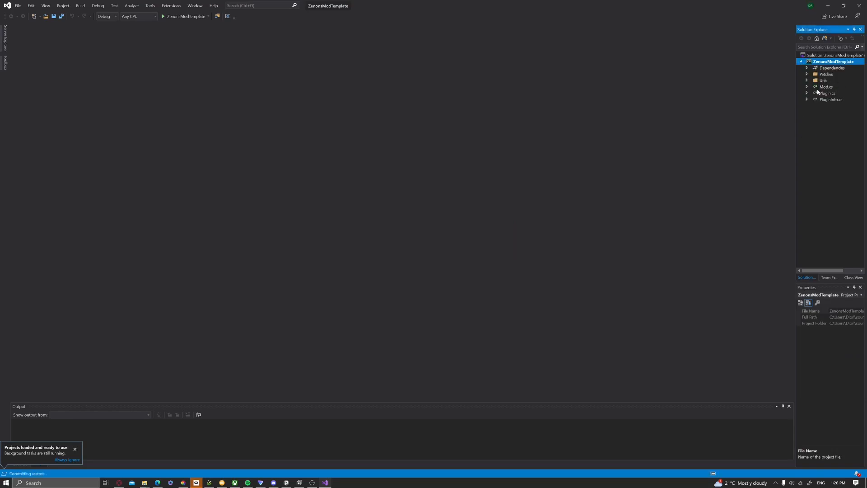
double_click(827, 93)
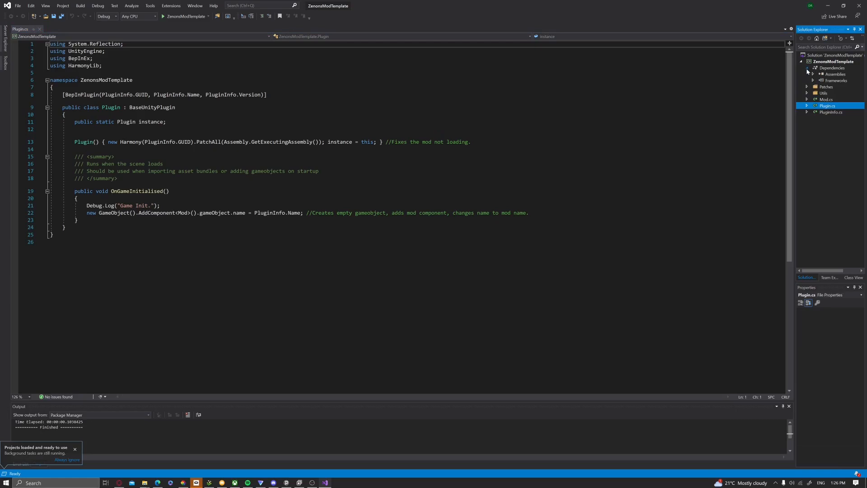
Open the ZenonsModTemplate.csproj and scroll through its Gorilla Tag assembly references
left_click(831, 62)
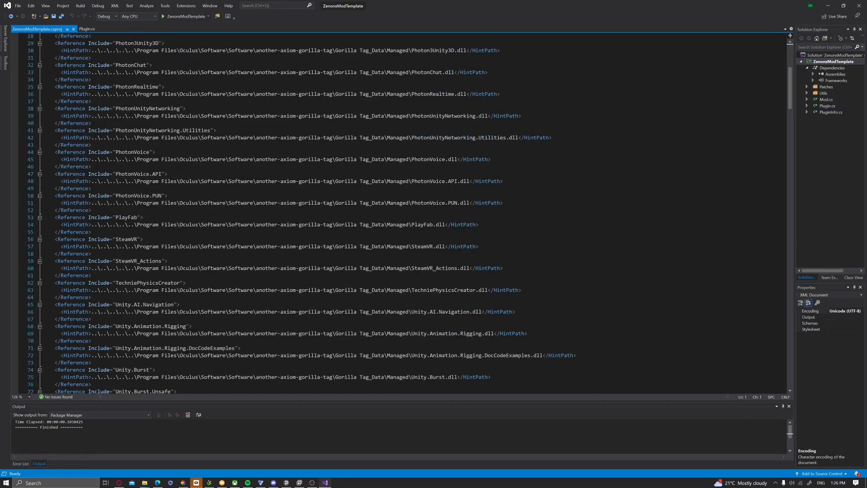
scroll("down", 3)
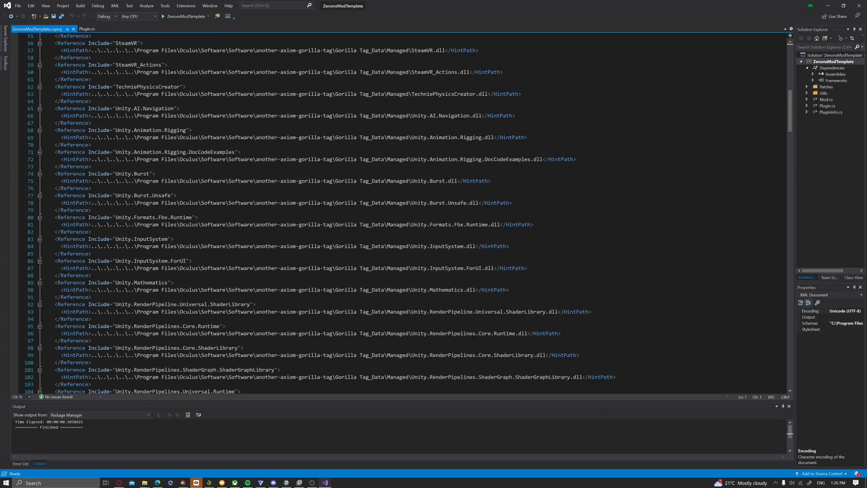
scroll("down", 3)
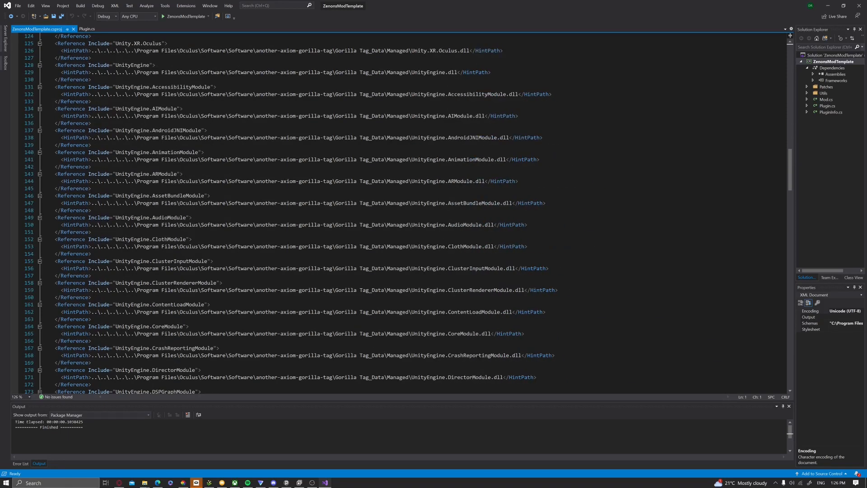
scroll("down", 3)
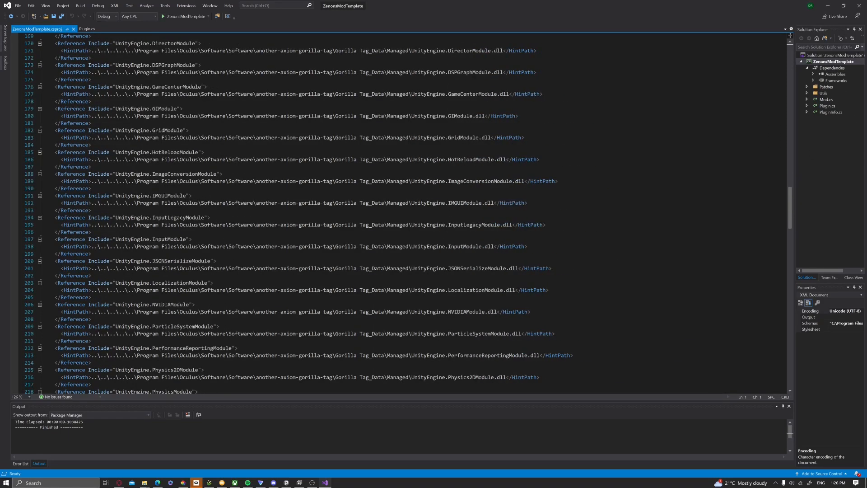
Open Add Reference > Browse from the project and cancel without changes
right_click(835, 68)
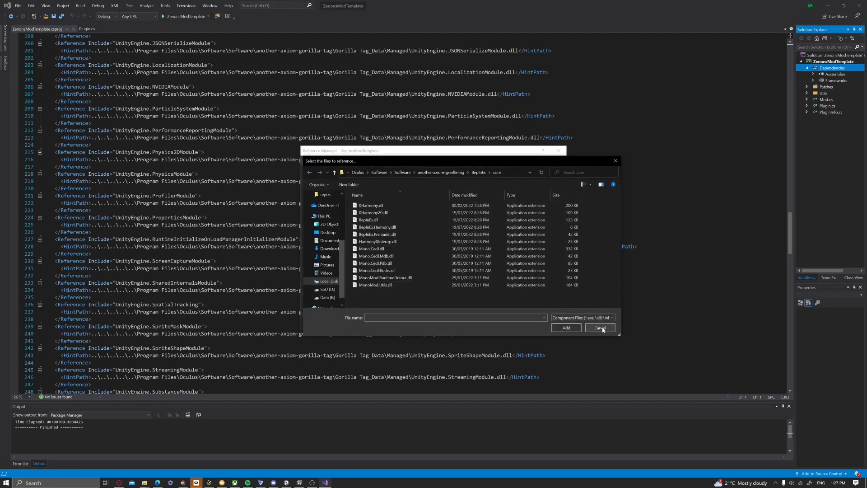
left_click(600, 327)
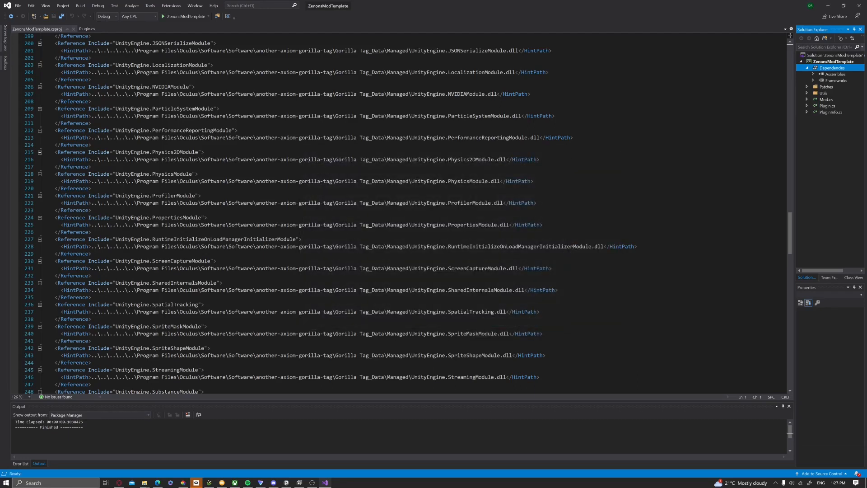
left_click(831, 61)
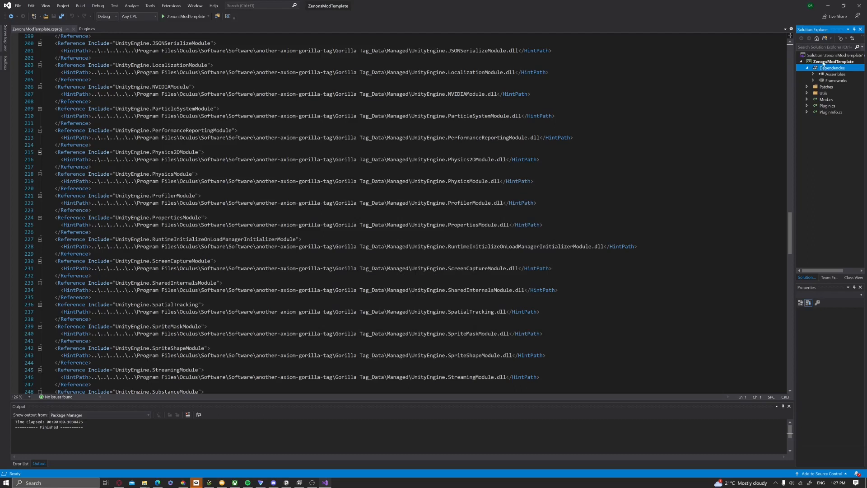
Rename the solution in Solution Explorer to YoutubeModTutorial
left_click(834, 55)
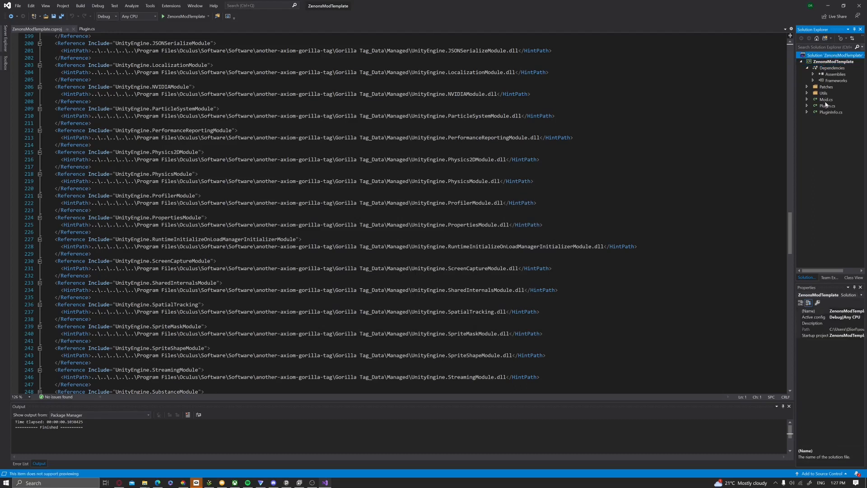
right_click(831, 55)
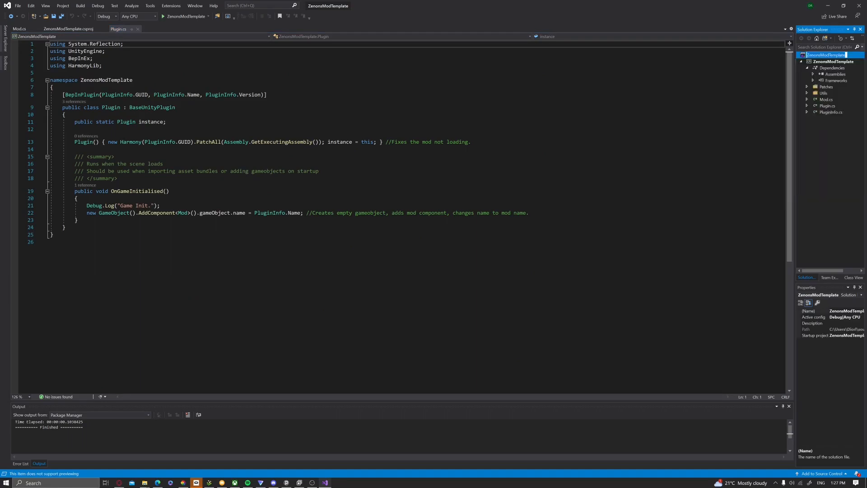
type("YoutubeModTutorial' (")
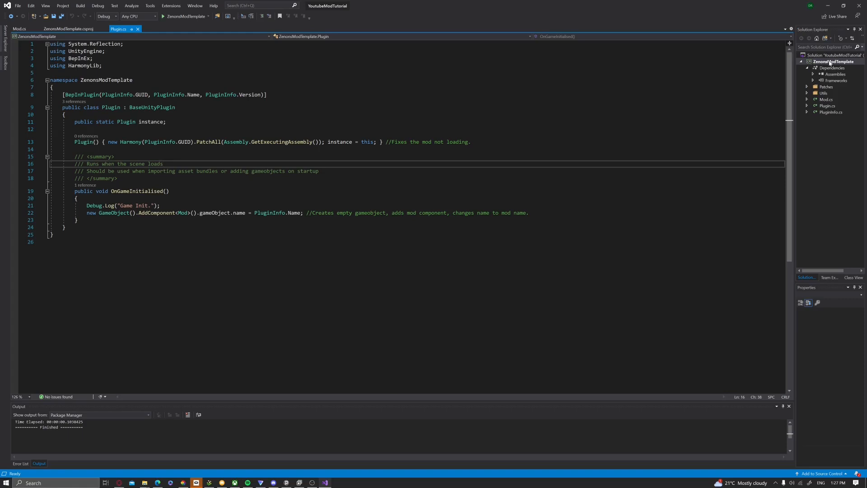
mouse_move(810, 62)
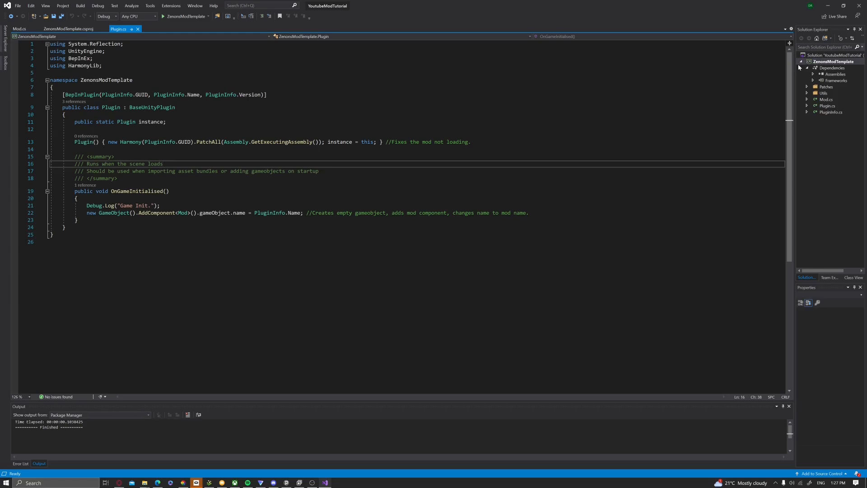
Rename the project to YoutubeModTutorial and bring up PluginInfo.cs
right_click(831, 61)
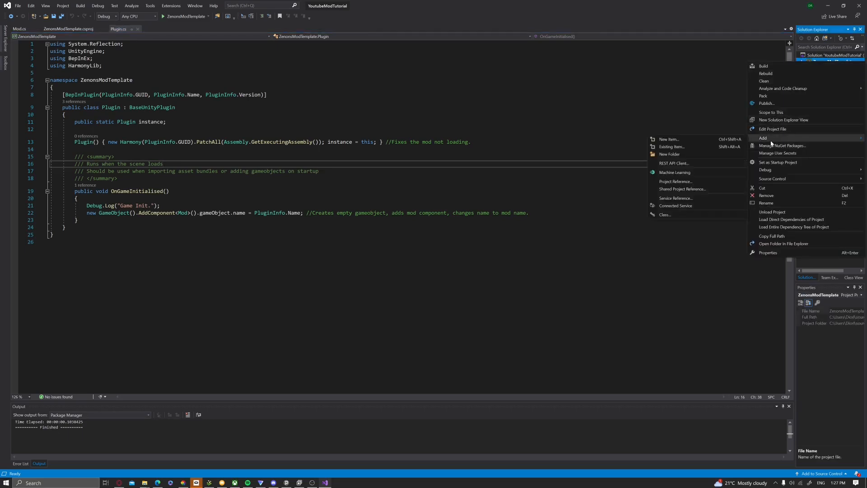
key("Escape")
type("YoutubeModTuto")
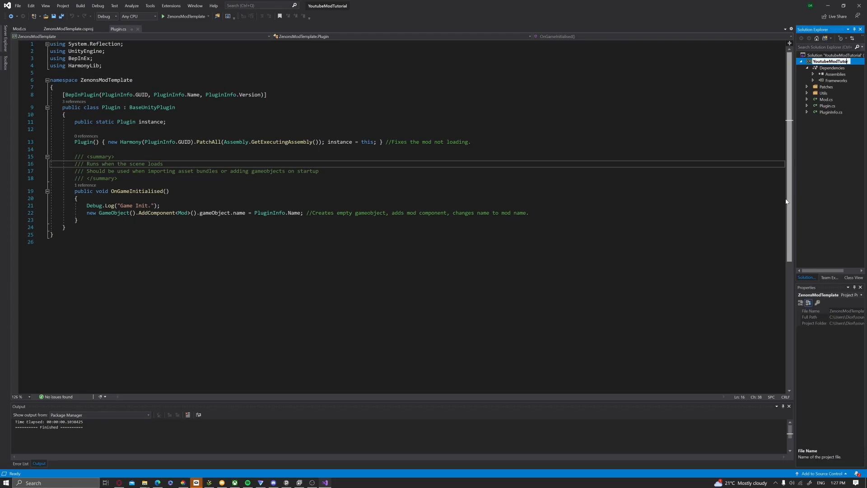
left_click(829, 61)
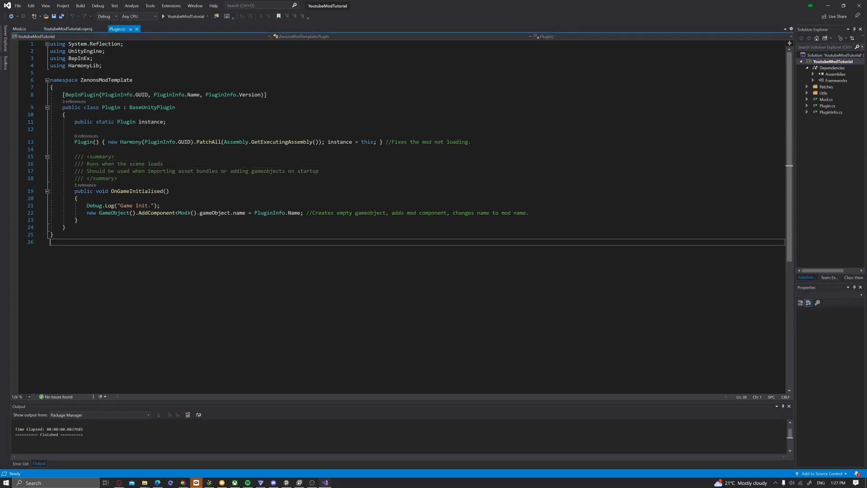
left_click(116, 94)
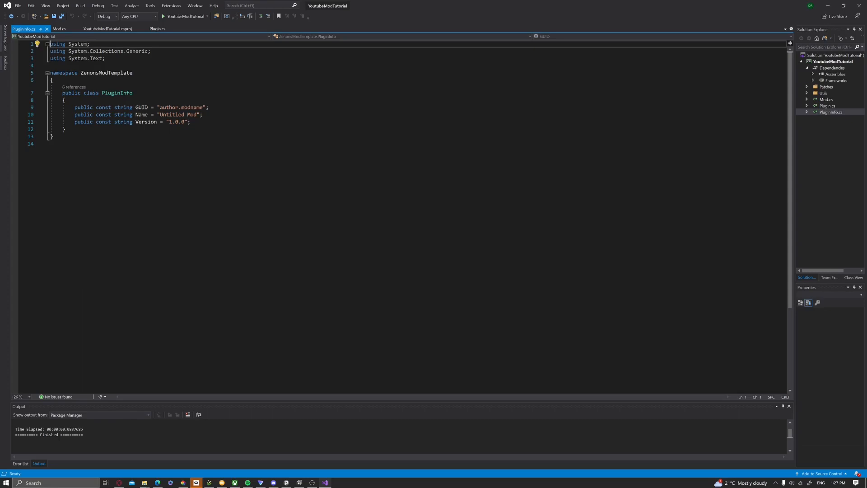
Replace the GUID's author and modname parts so it reads zenon.youtubemodtutorial
double_click(168, 107)
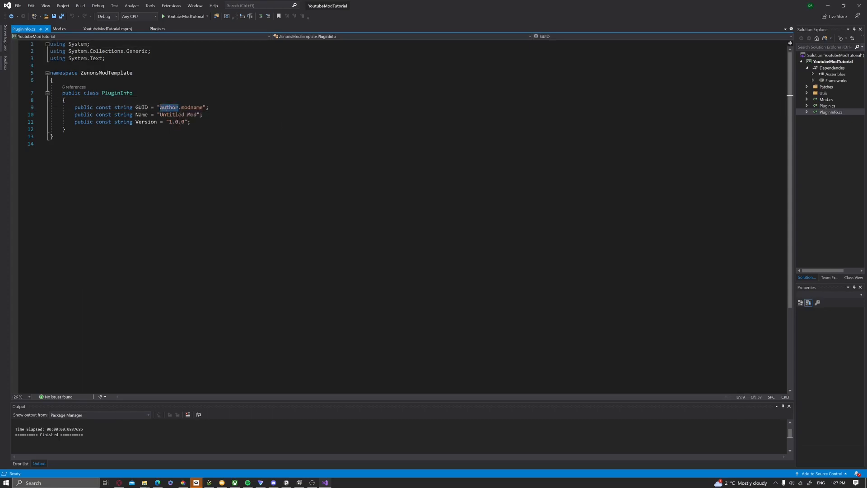
type("zel")
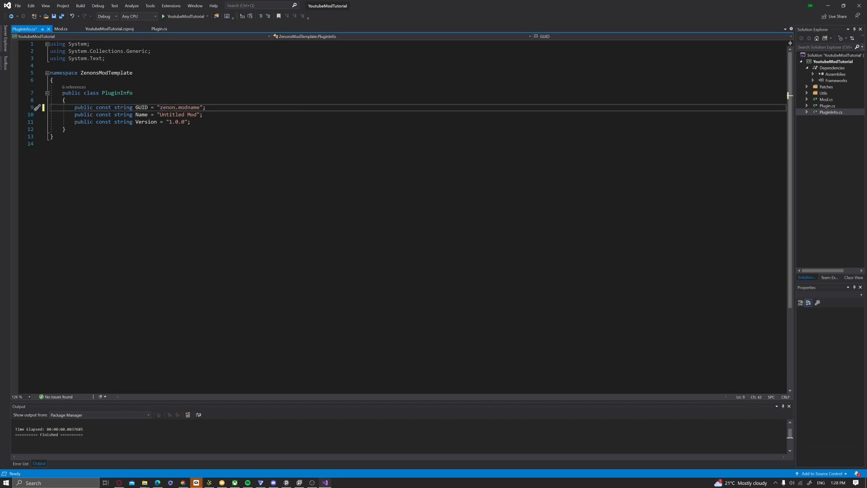
double_click(189, 108)
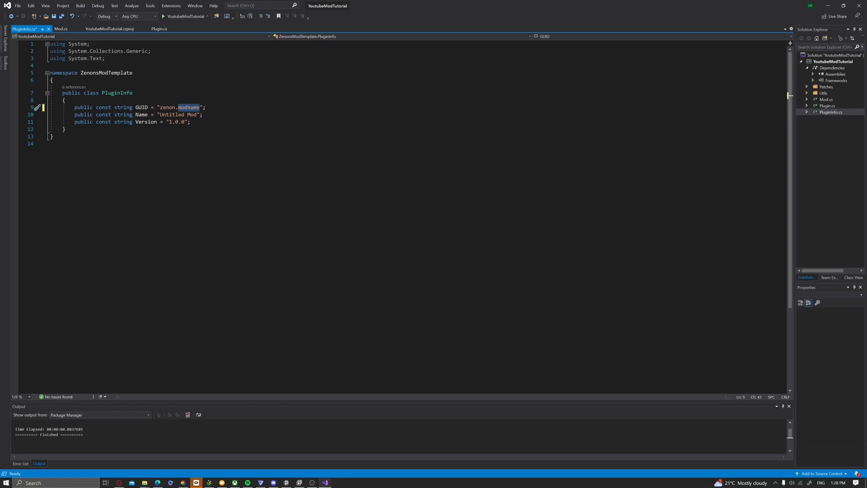
type("yout")
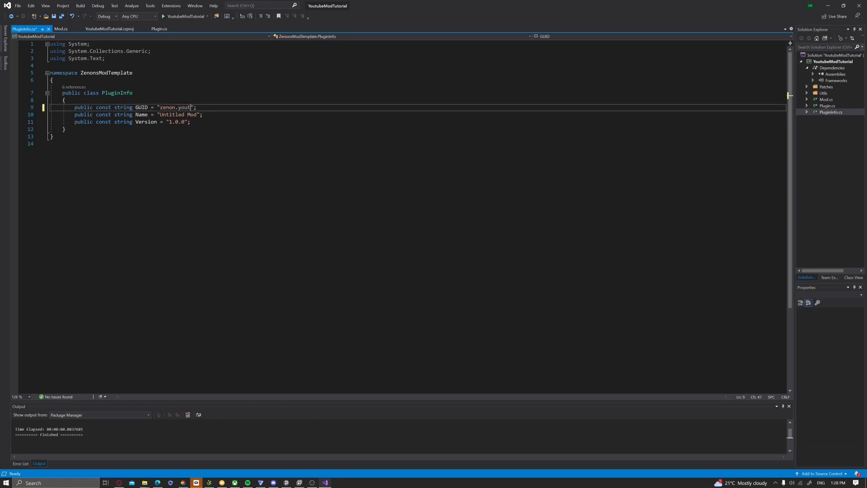
type("ub")
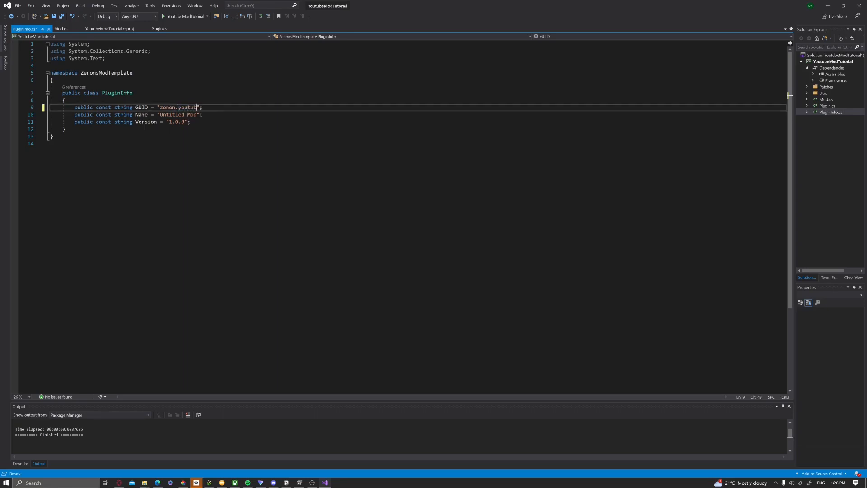
type("emodtutorial")
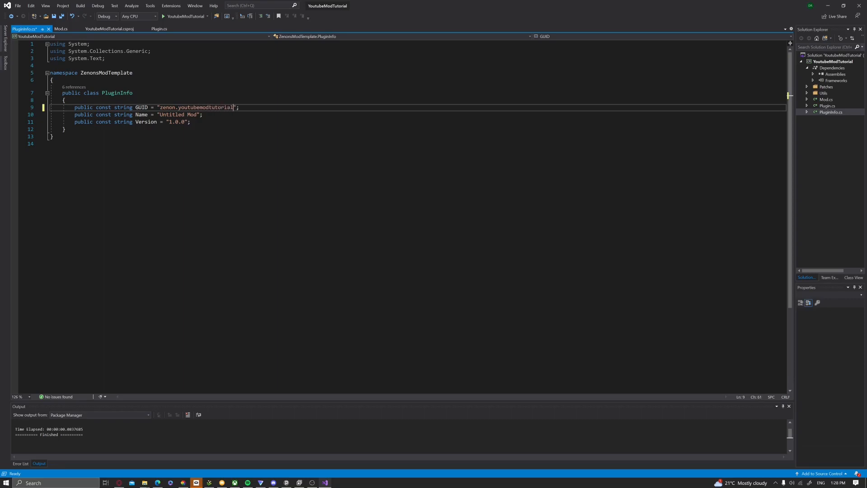
left_click(181, 122)
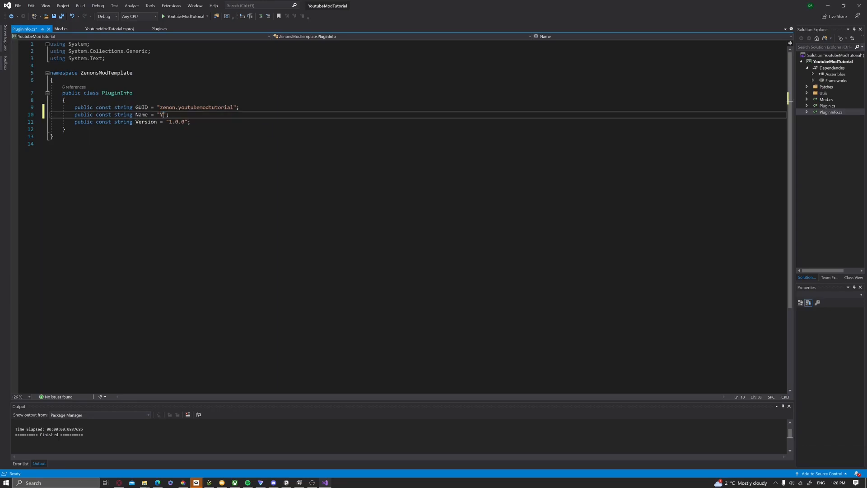
Enter 'Youtube Mod Tutorial' as the PluginInfo Name string and save the file
type("Yout")
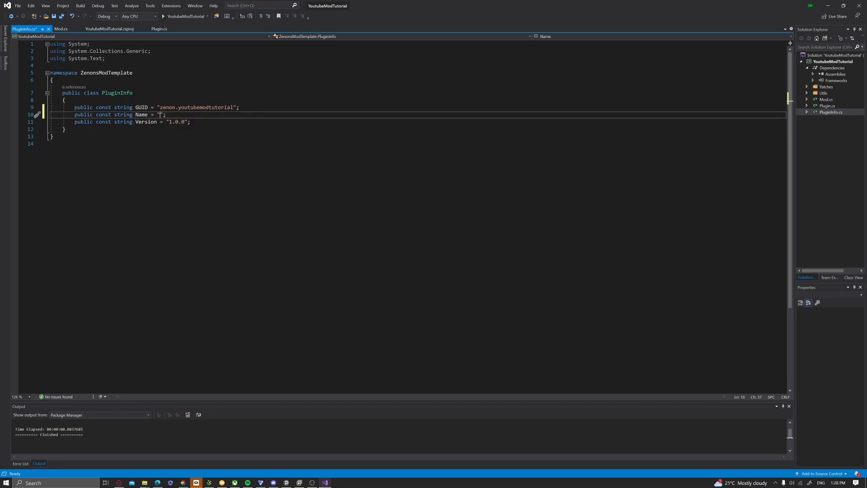
type("Youtube Mod Tutorial")
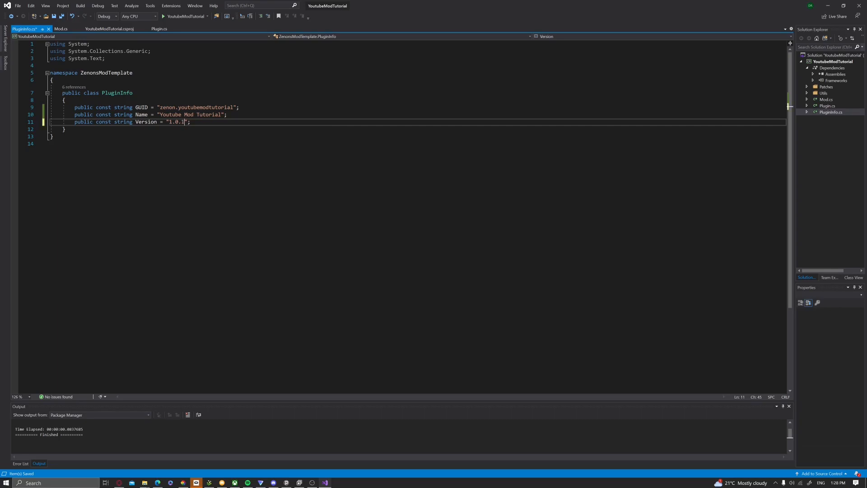
Replace the version's last digit with 123 and return to the Plugin.cs file
key("Backspace")
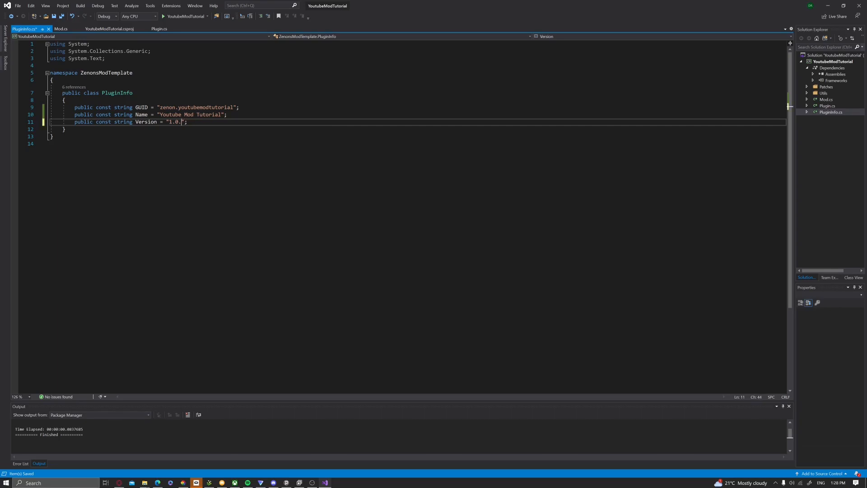
type("1")
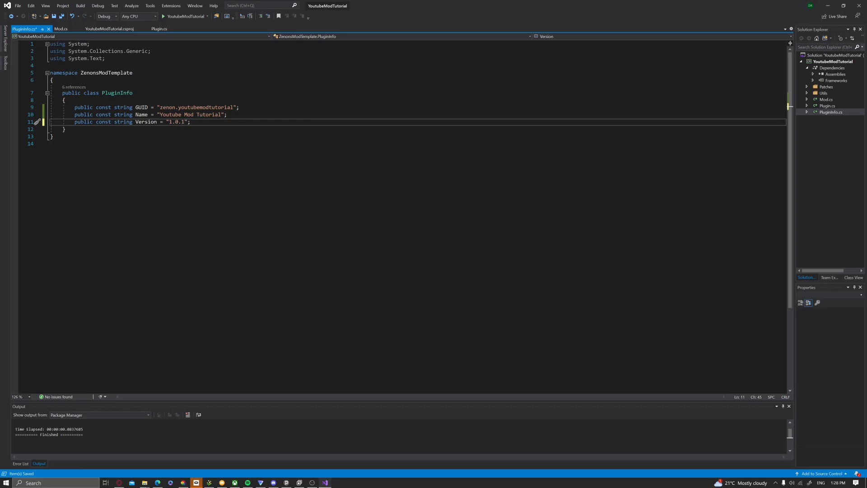
type("2")
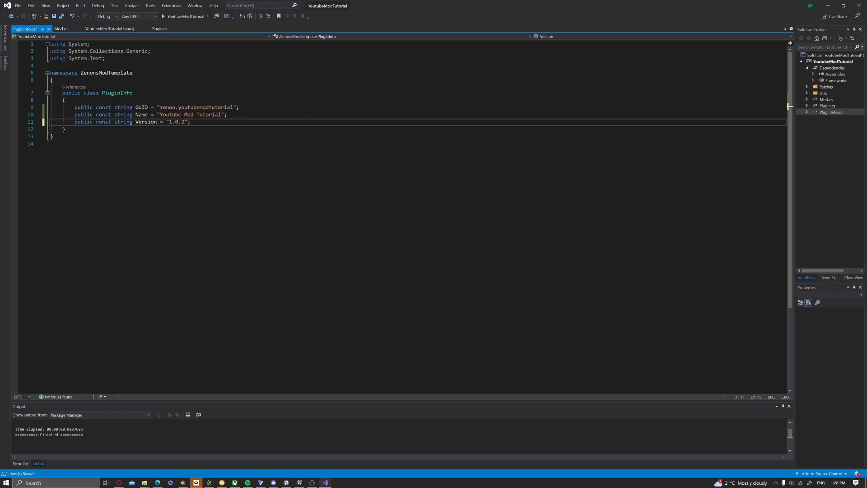
type("3")
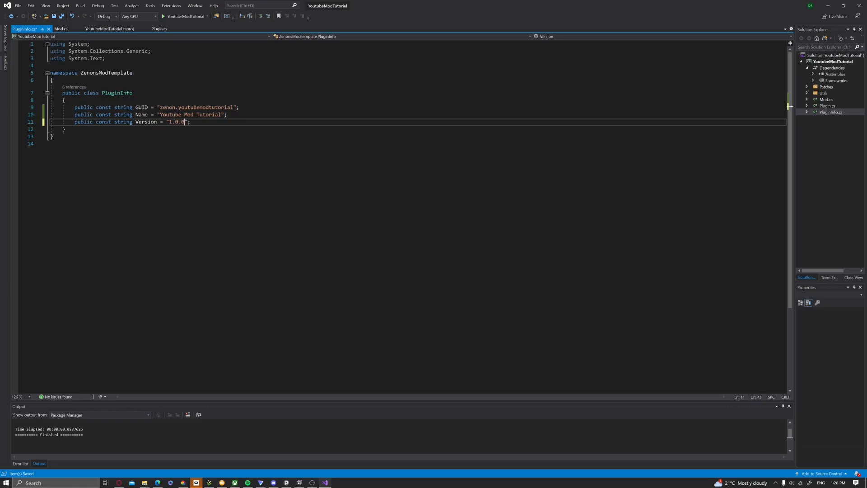
left_click(158, 29)
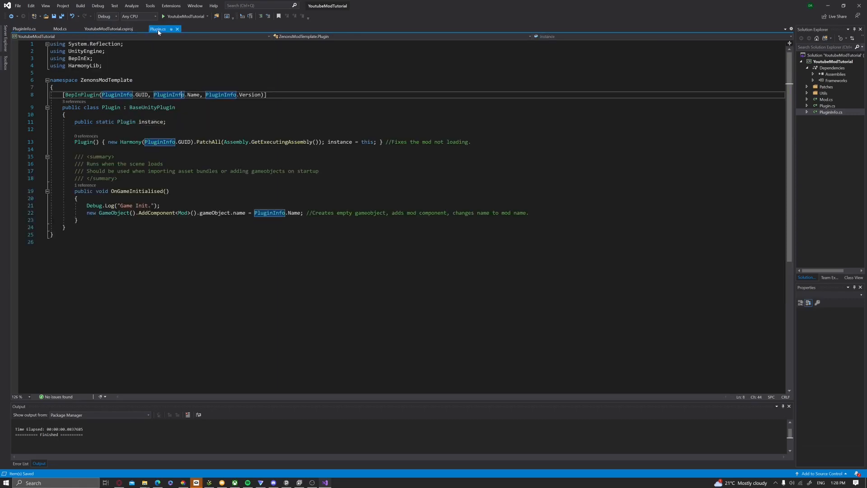